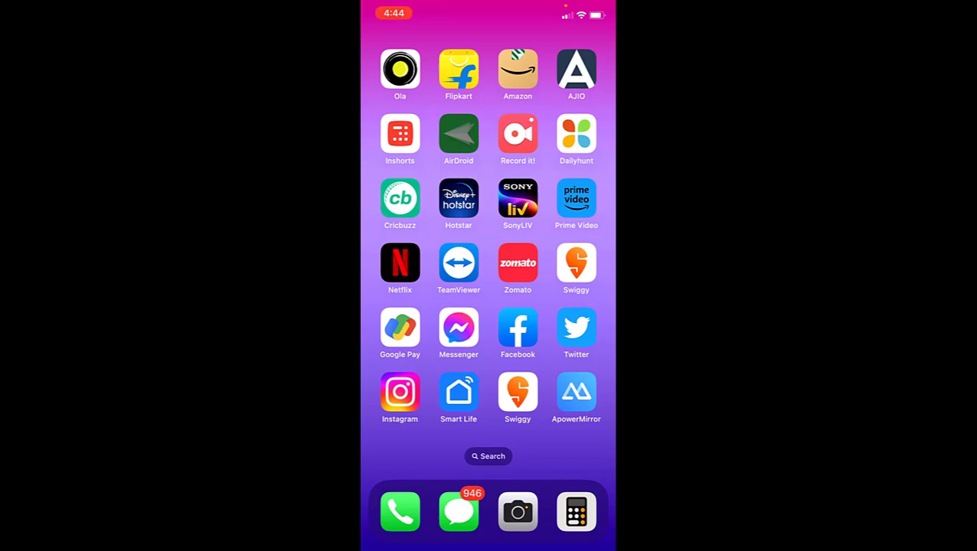
Swipe the iPhone home screen to reach Chrome, then search Google for 'cowin'
{"action": "scroll", "scroll_direction": "left", "scroll_amount": 3}
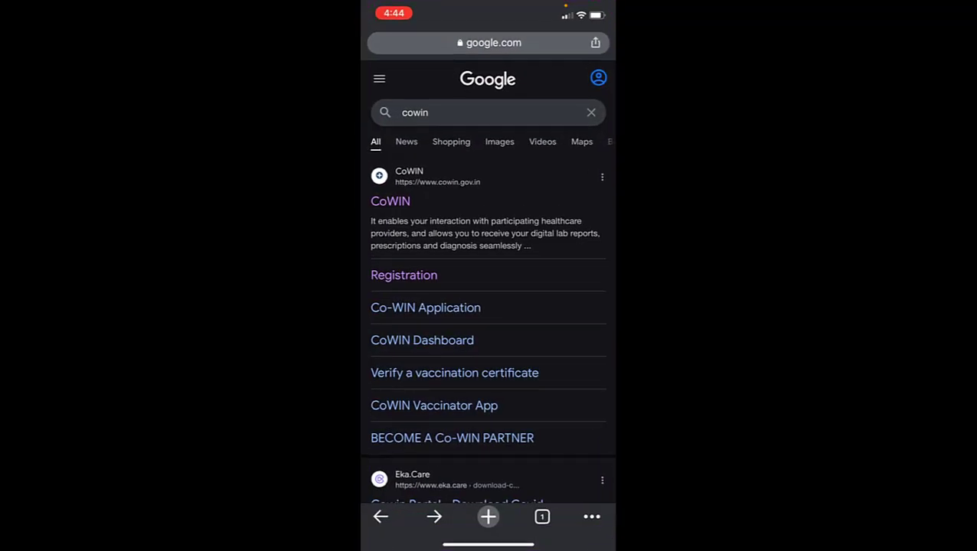
Open the CoWIN search result, go to Register / Sign In, and select the mobile number field
{"action": "left_click", "coordinate": [389, 200]}
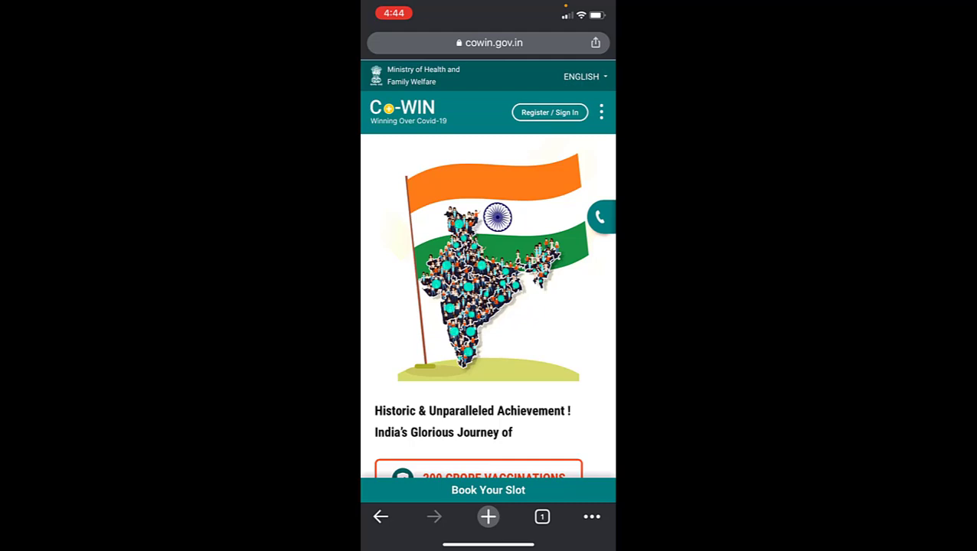
{"action": "left_click", "coordinate": [549, 112]}
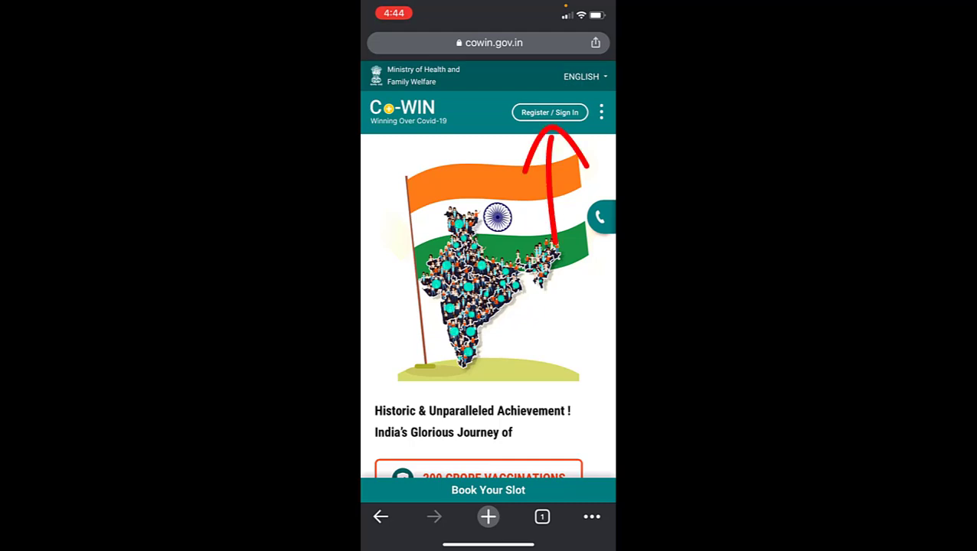
{"action": "left_click", "coordinate": [550, 111]}
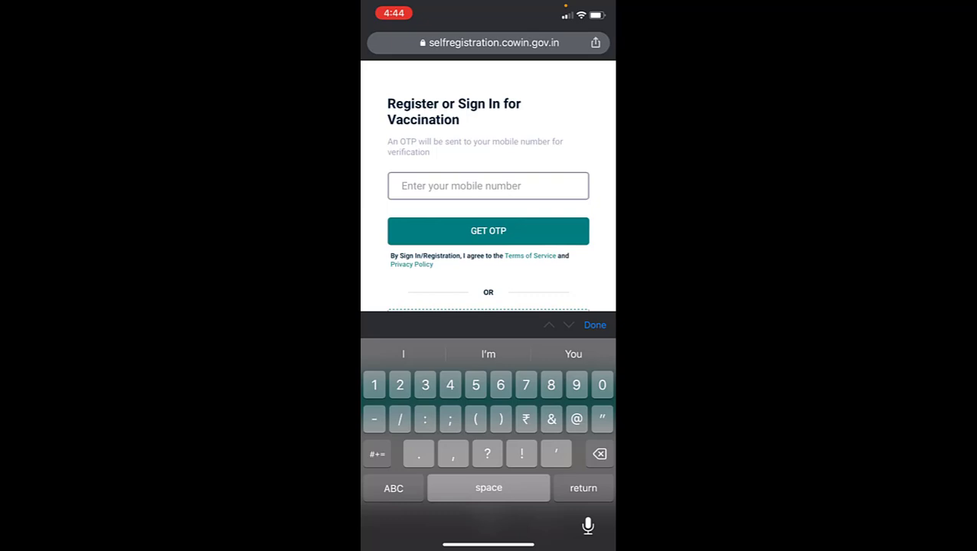
{"action": "left_click", "coordinate": [487, 231]}
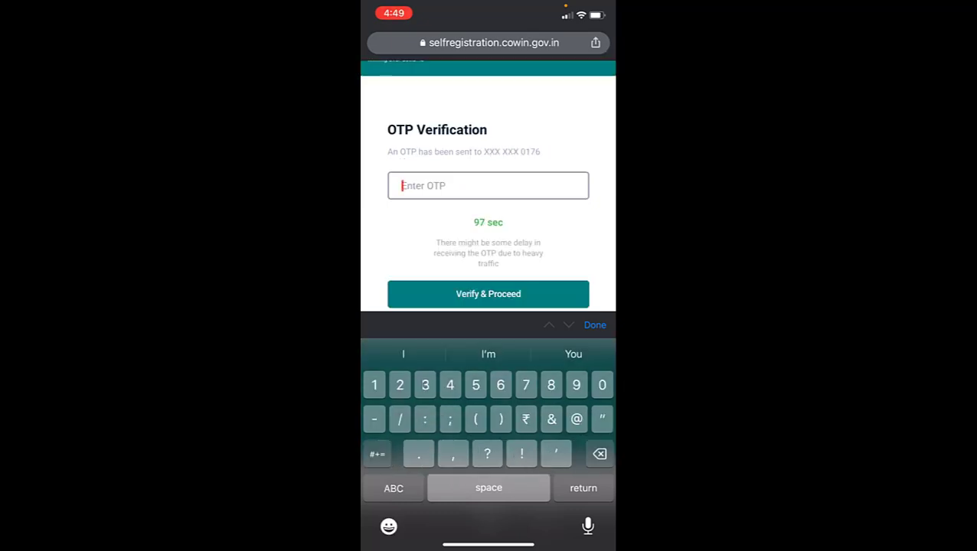
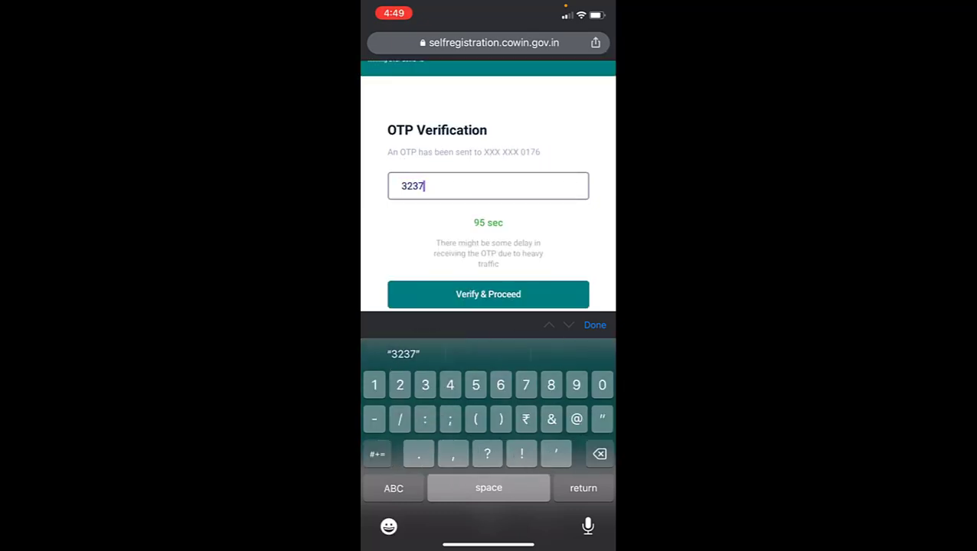
{"action": "left_click", "coordinate": [488, 294]}
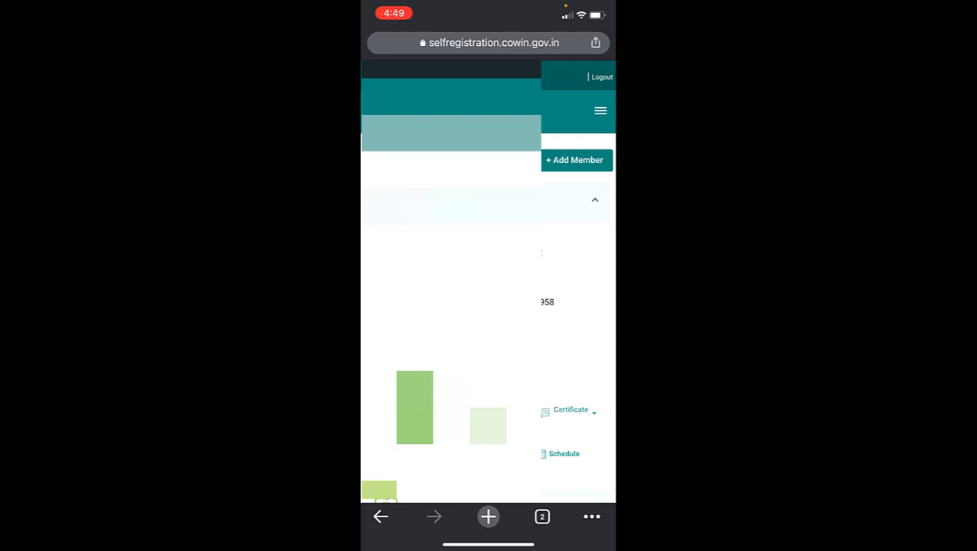
Scroll to the Vaccination Certificate option and tap Download
{"action": "scroll", "scroll_direction": "down", "scroll_amount": 3}
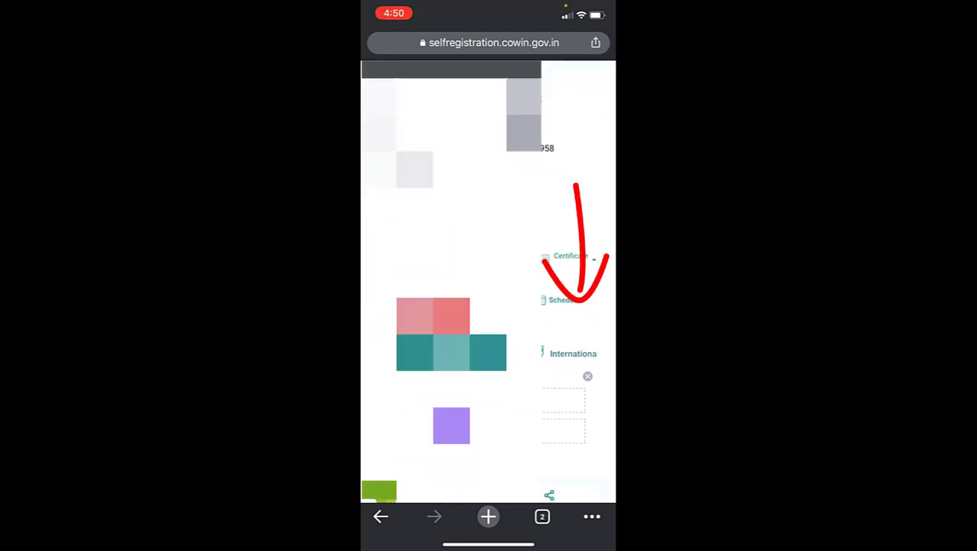
{"action": "scroll", "scroll_direction": "down", "scroll_amount": 3}
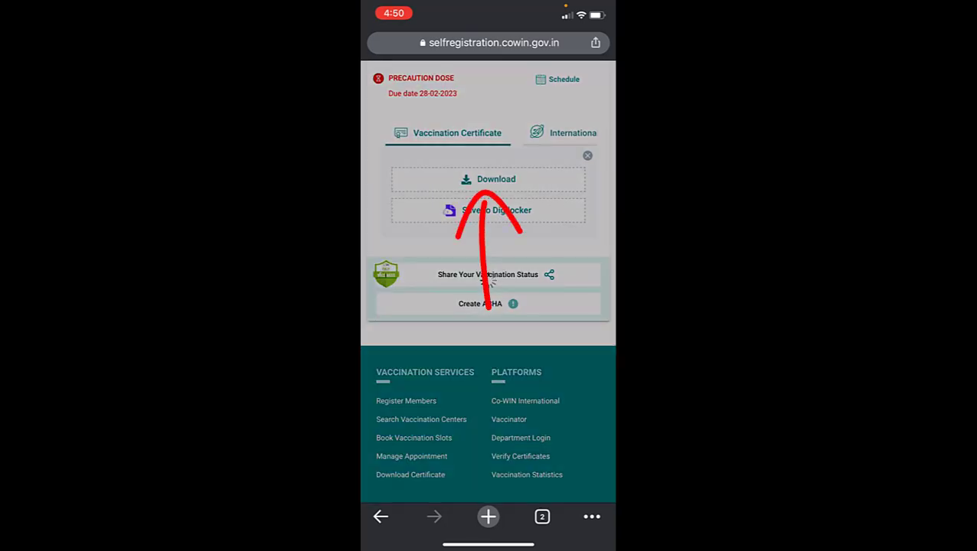
{"action": "left_click", "coordinate": [488, 178]}
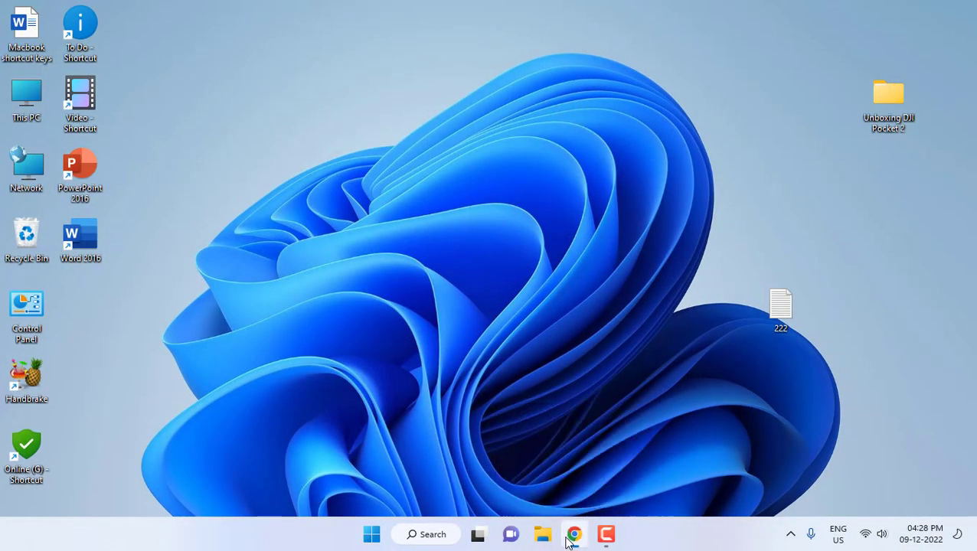
Launch Chrome, open the CoWIN search result, and go to Register / Sign In
{"action": "left_click", "coordinate": [574, 534]}
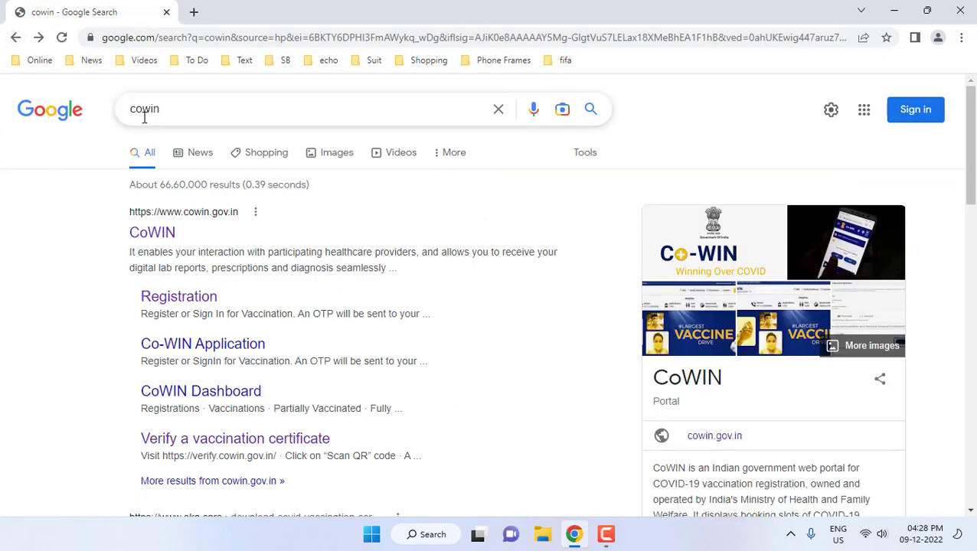
{"action": "mouse_move", "coordinate": [152, 232]}
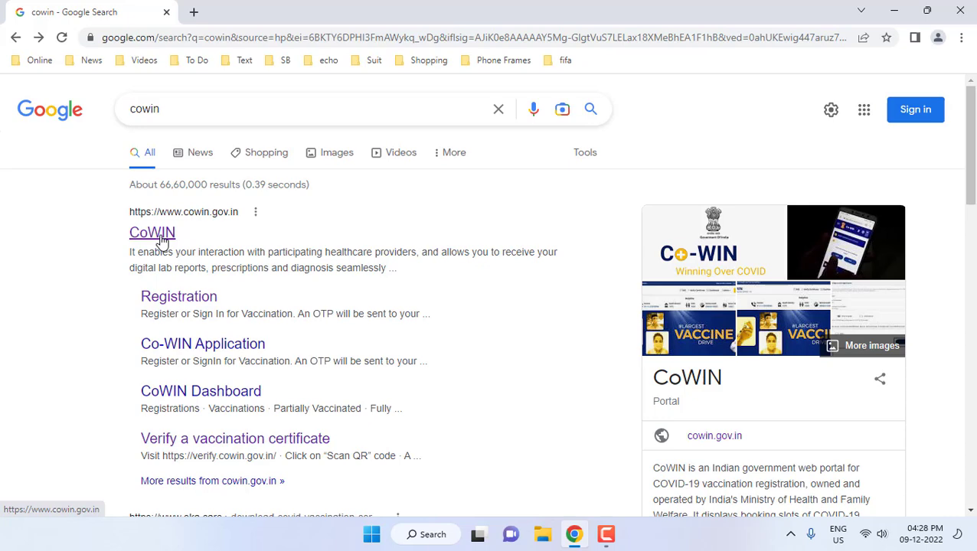
{"action": "left_click", "coordinate": [152, 232]}
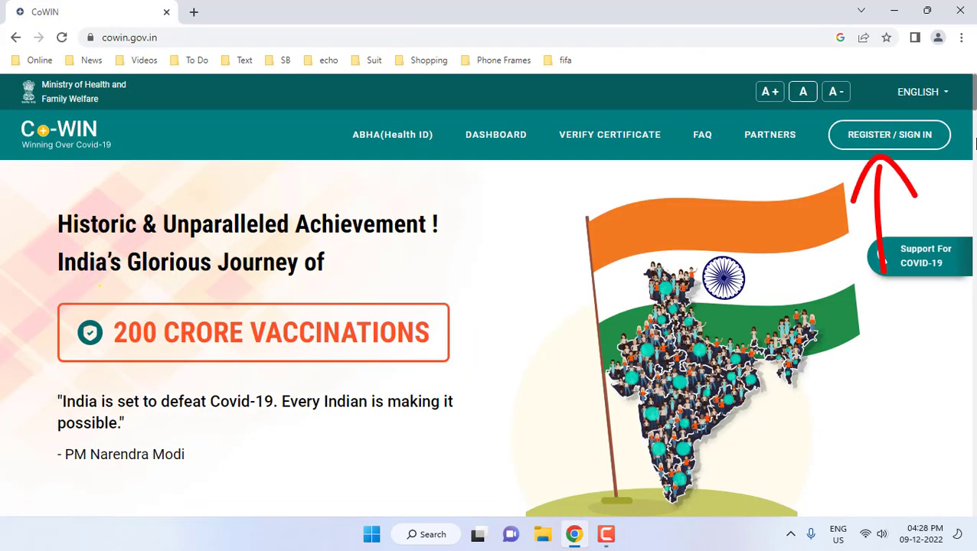
{"action": "mouse_move", "coordinate": [910, 138]}
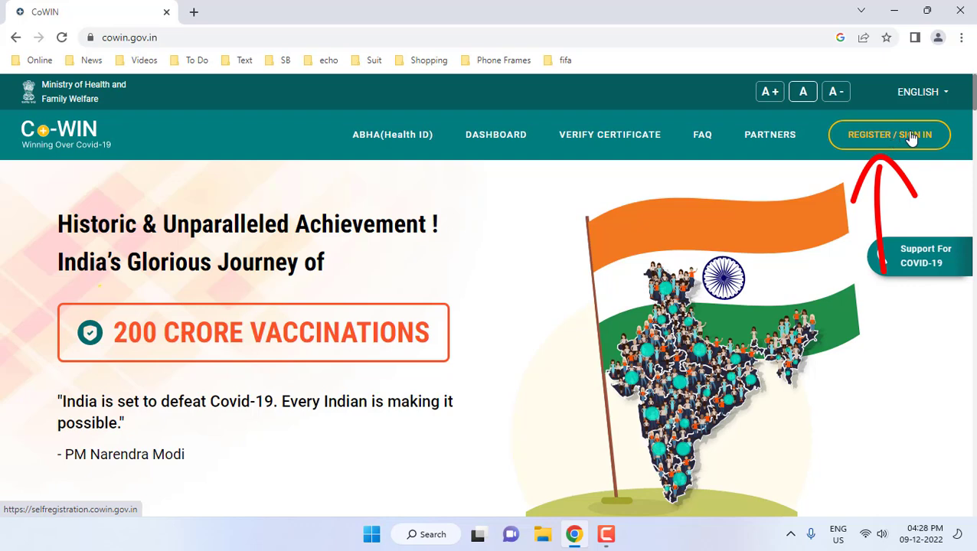
{"action": "left_click", "coordinate": [889, 134]}
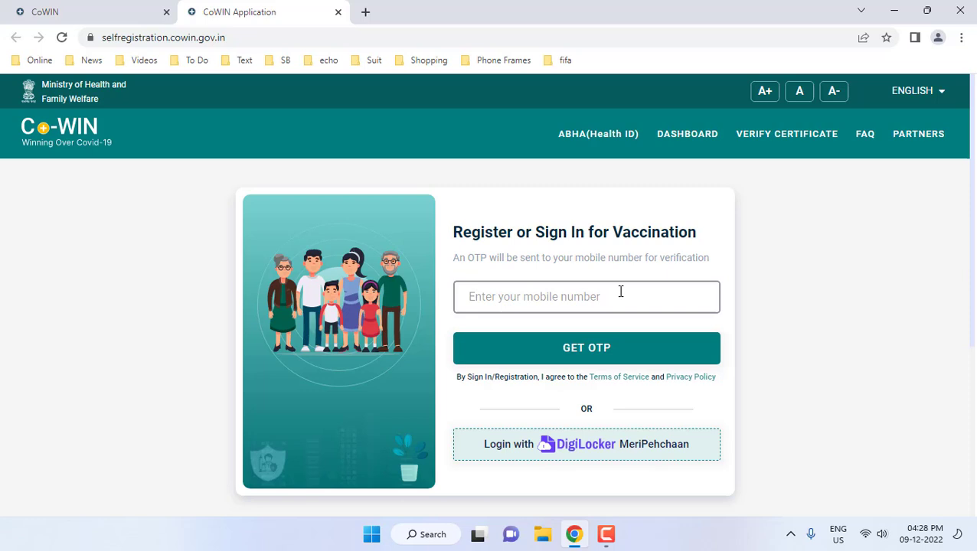
{"action": "mouse_move", "coordinate": [589, 305]}
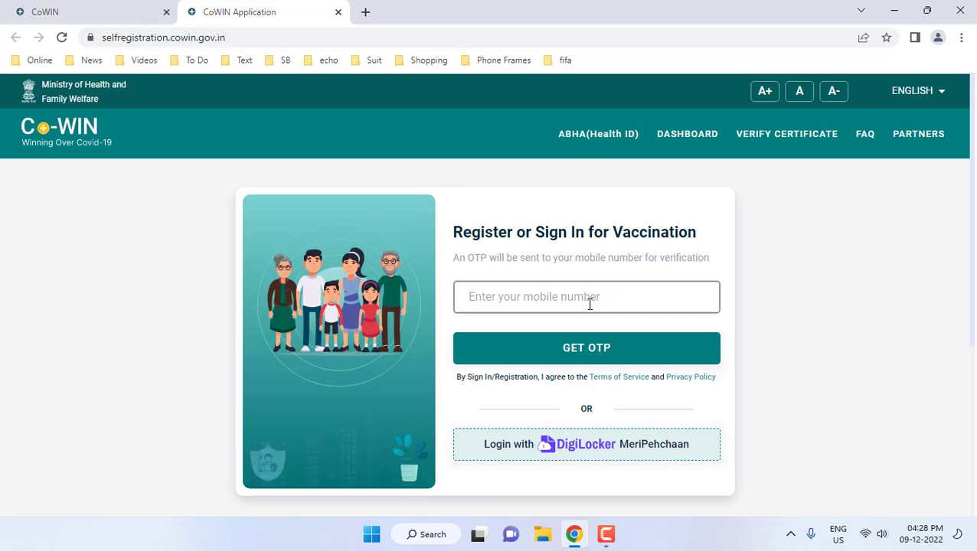
Enter the SMS OTP and submit it with Verify & Proceed
{"action": "left_click", "coordinate": [586, 348]}
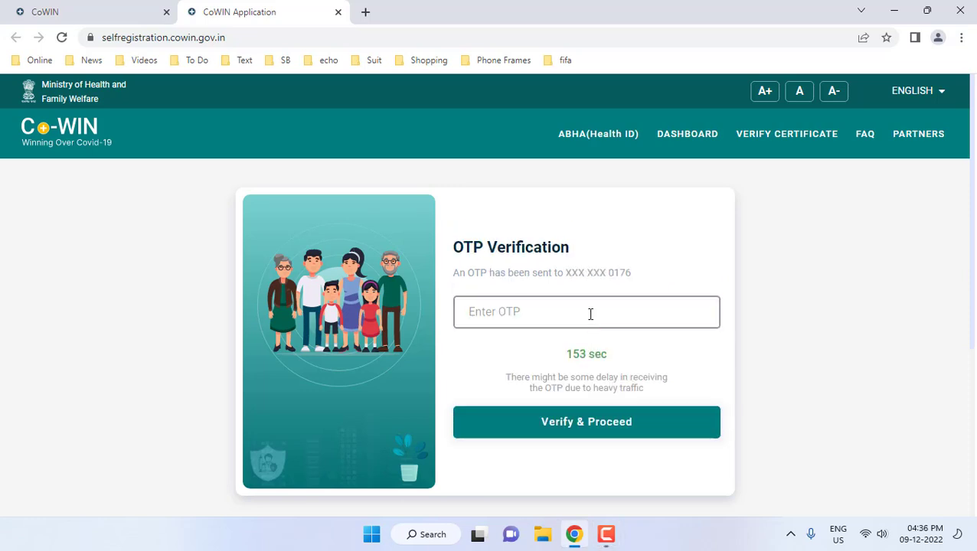
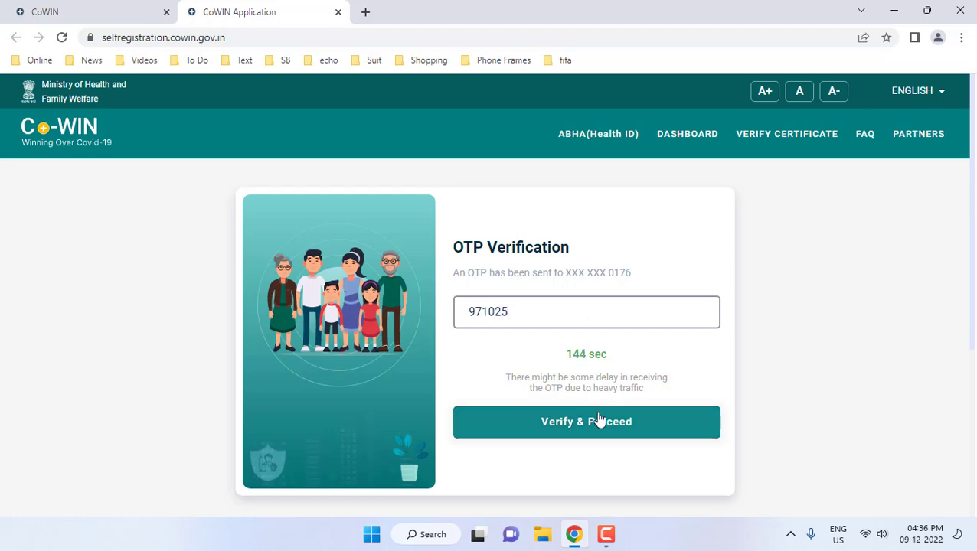
{"action": "left_click", "coordinate": [586, 422]}
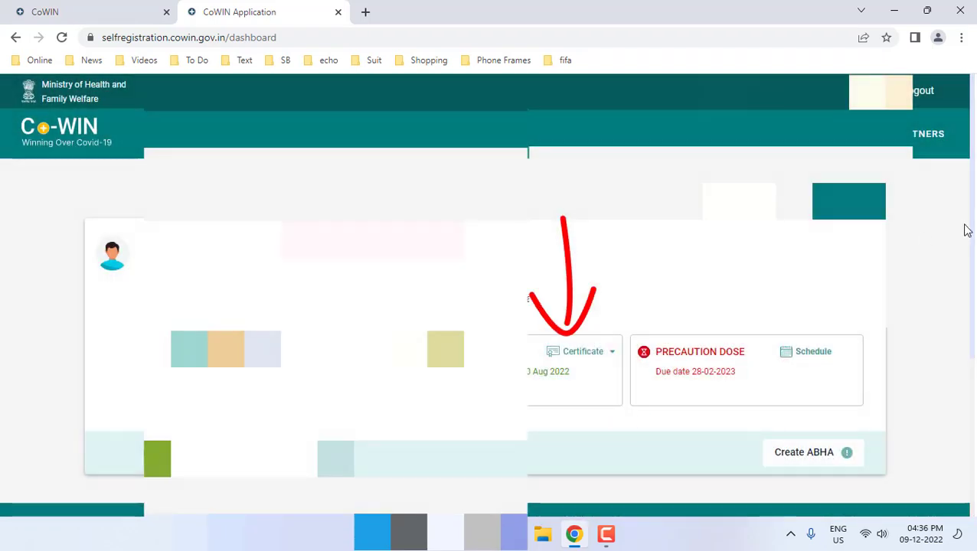
{"action": "mouse_move", "coordinate": [562, 390]}
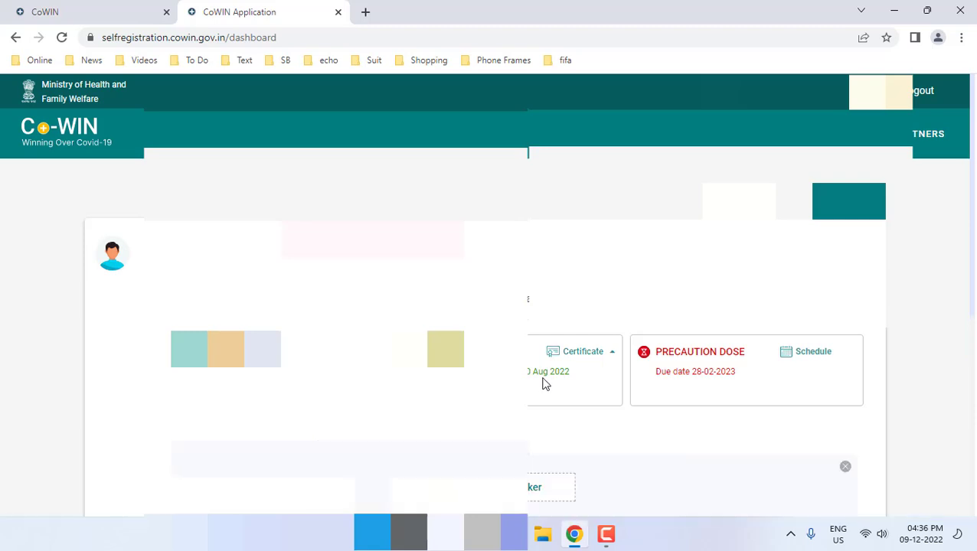
Scroll the dashboard down to the Vaccination Certificate download panel
{"action": "scroll", "scroll_direction": "down", "scroll_amount": 3}
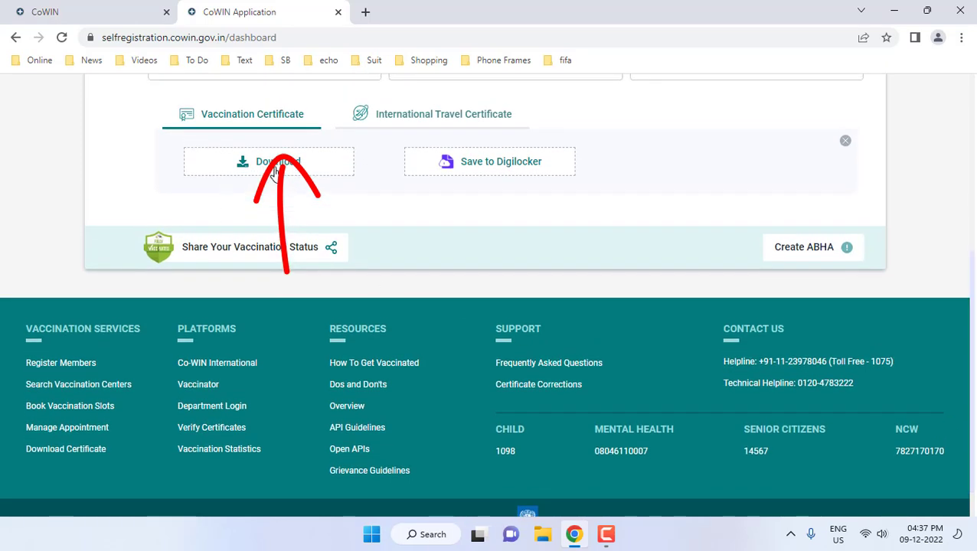
Download the certificate, save it to the Desktop as 'certificate', and open it
{"action": "left_click", "coordinate": [275, 164]}
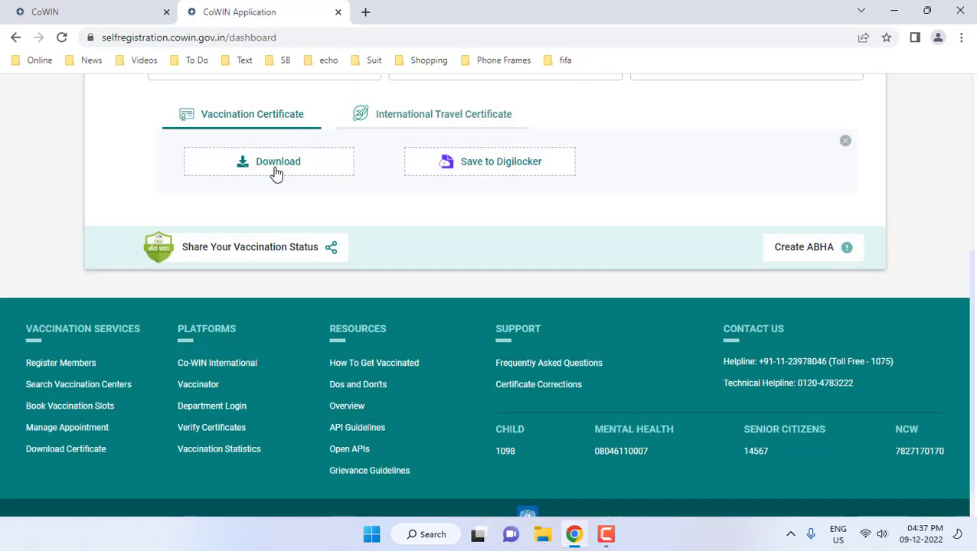
{"action": "left_click", "coordinate": [268, 161]}
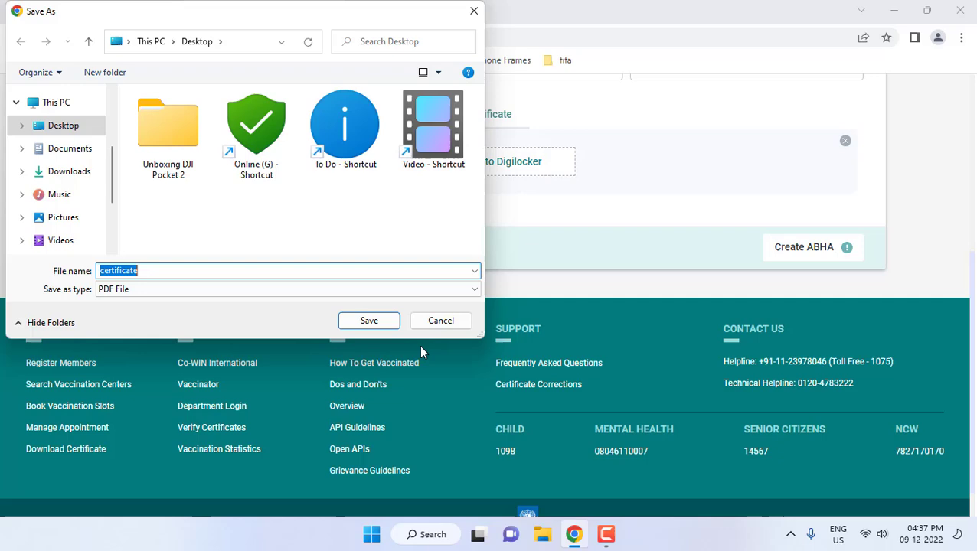
{"action": "left_click", "coordinate": [369, 320]}
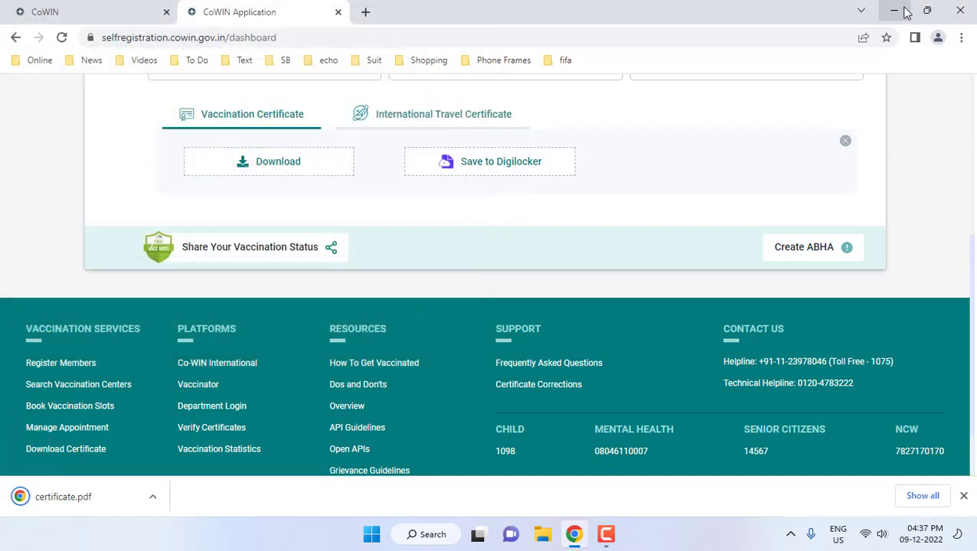
{"action": "mouse_move", "coordinate": [956, 207]}
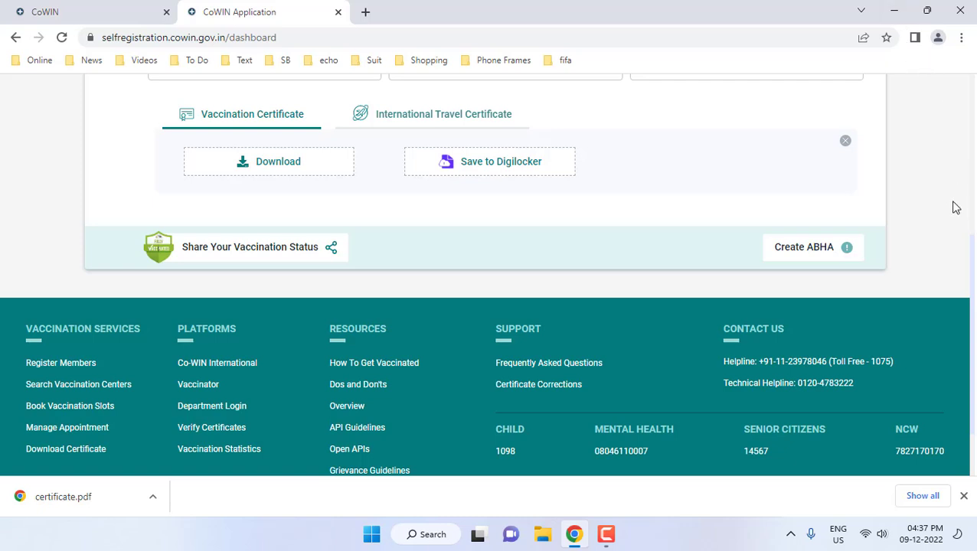
{"action": "mouse_move", "coordinate": [926, 103]}
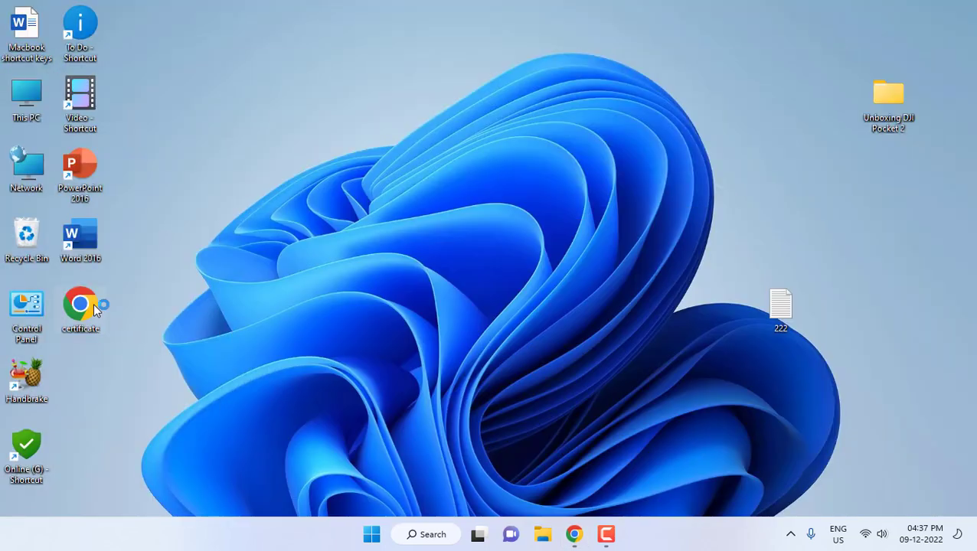
{"action": "double_click", "coordinate": [80, 304]}
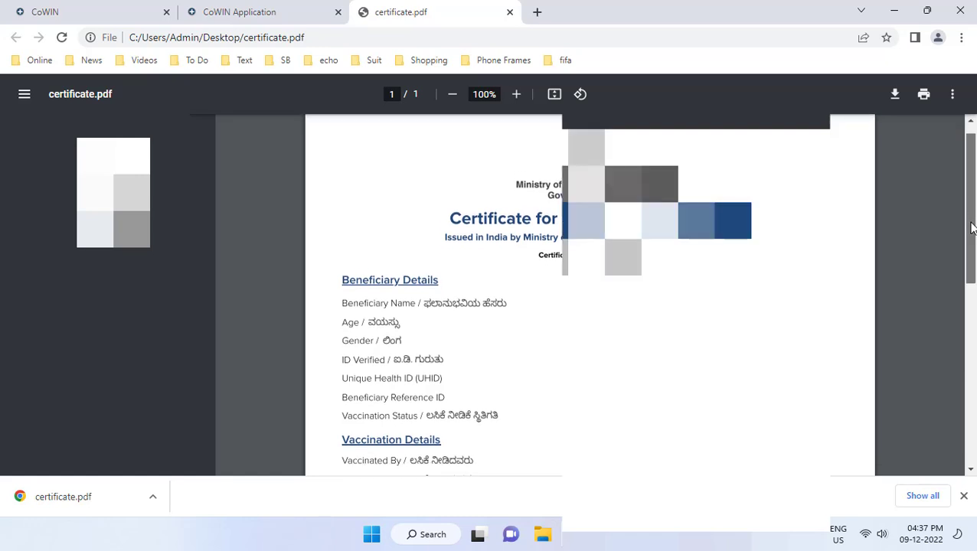
{"action": "scroll", "scroll_direction": "down", "scroll_amount": 3}
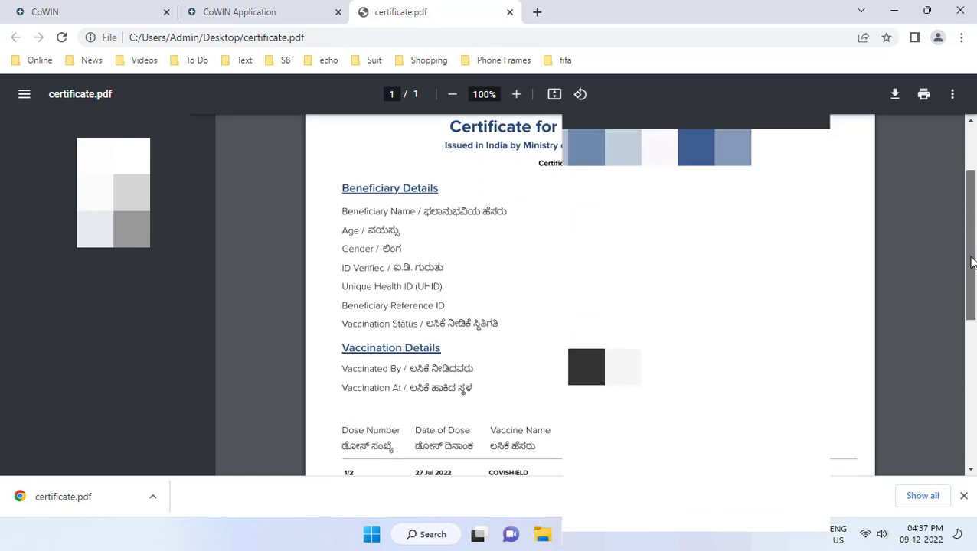
{"action": "scroll", "scroll_direction": "down", "scroll_amount": 3}
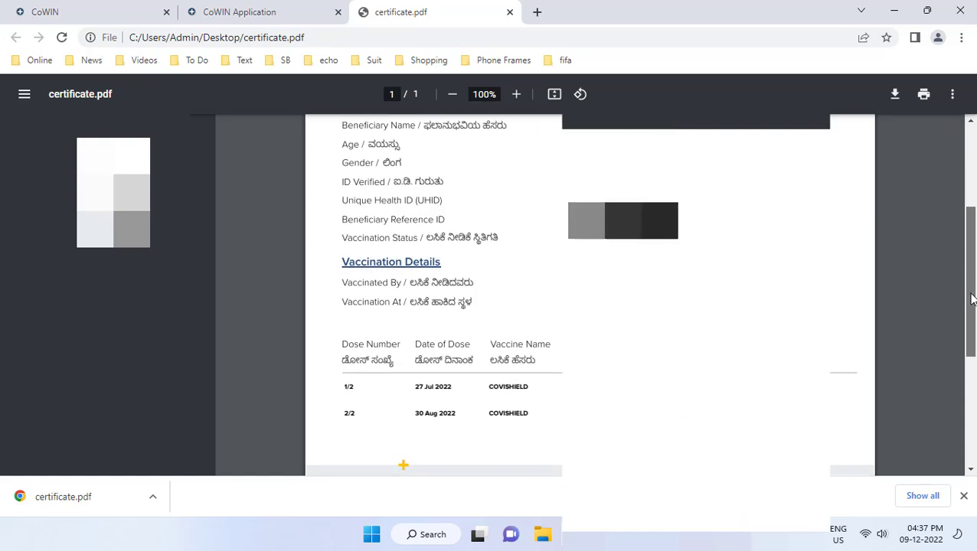
{"action": "scroll", "scroll_direction": "down", "scroll_amount": 3}
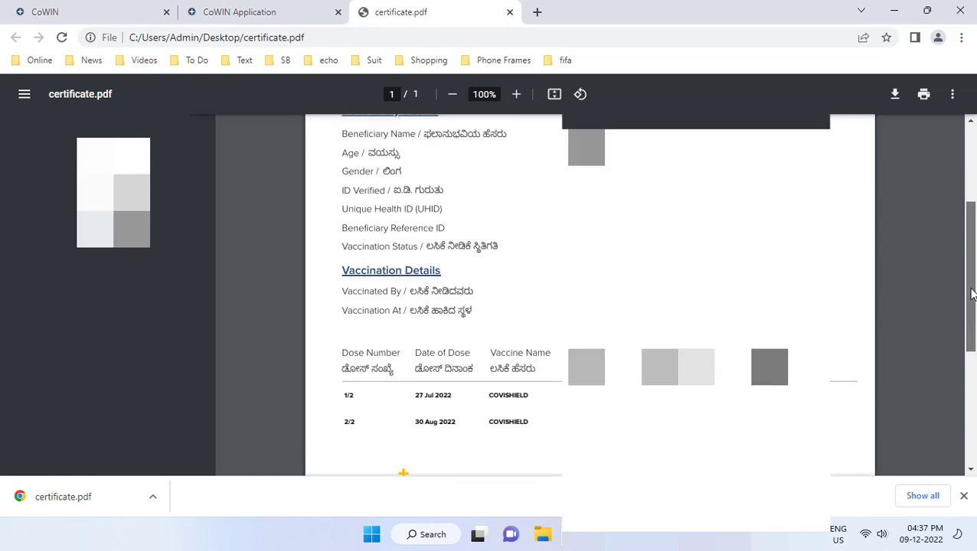
{"action": "scroll", "scroll_direction": "up", "scroll_amount": 3}
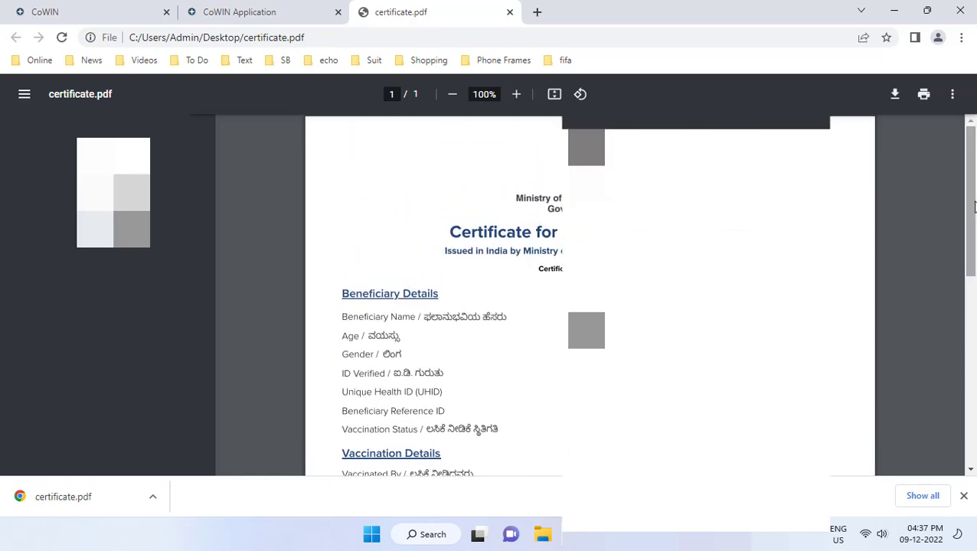